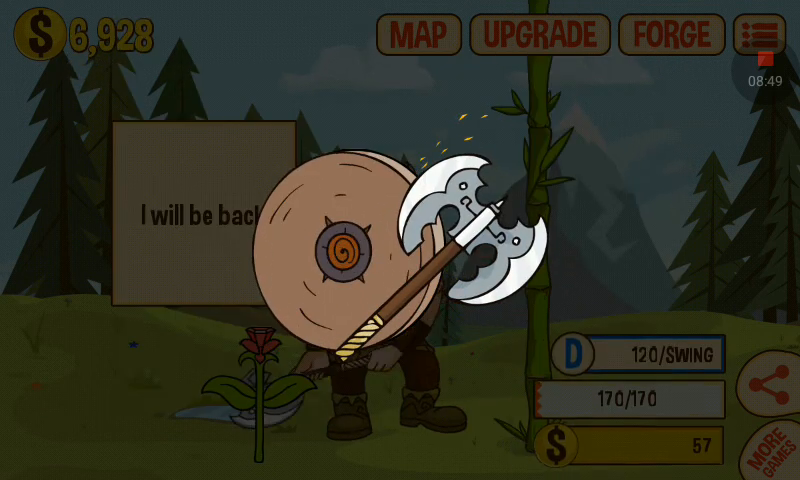
- Chop at the bamboo stalk four times to wear down its health
{"action": "left_click", "coordinate": [673, 35]}
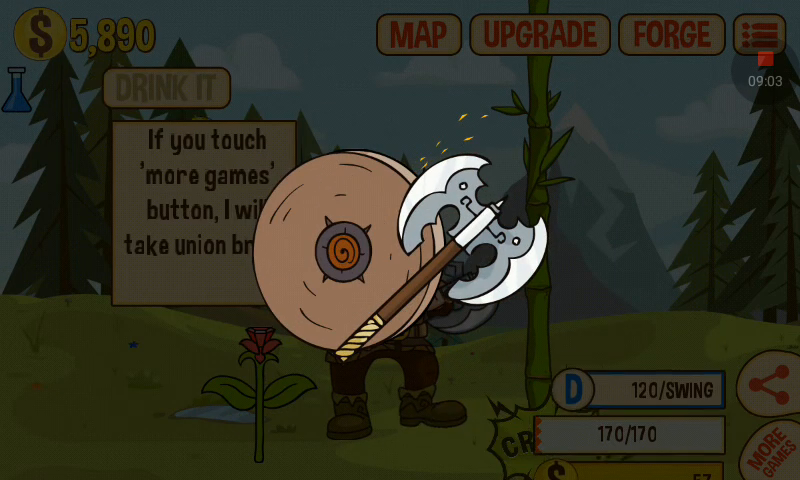
{"action": "left_click", "coordinate": [669, 36]}
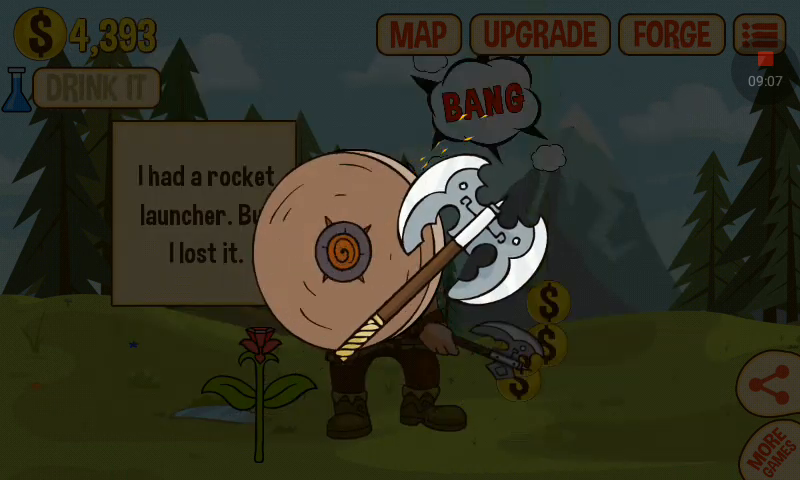
{"action": "left_click", "coordinate": [669, 35]}
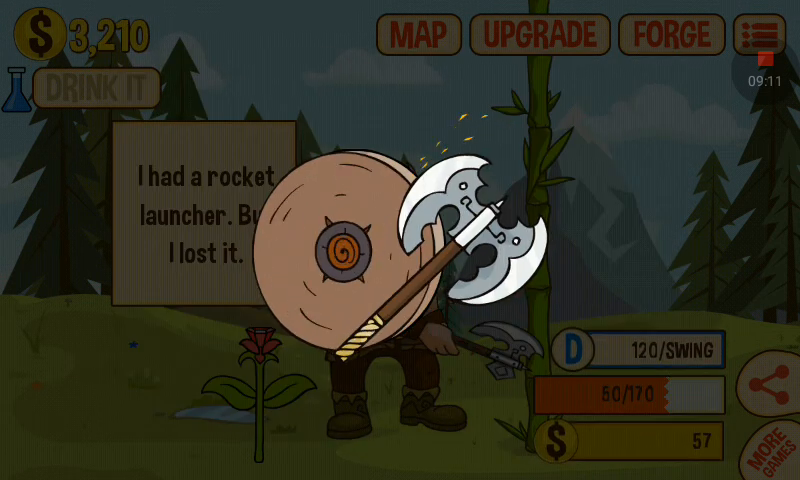
{"action": "left_click", "coordinate": [670, 36]}
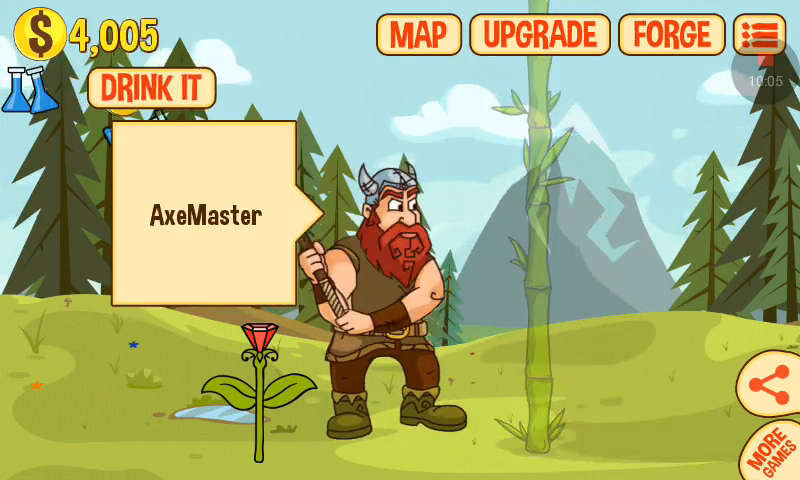
{"action": "left_click", "coordinate": [155, 88]}
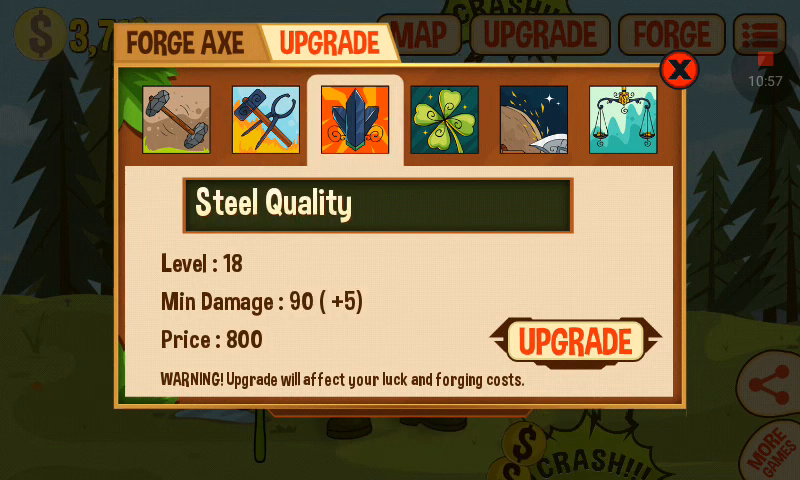
- Upgrade Luck Level to 19 for a 32% forging success rate
{"action": "left_click", "coordinate": [579, 339]}
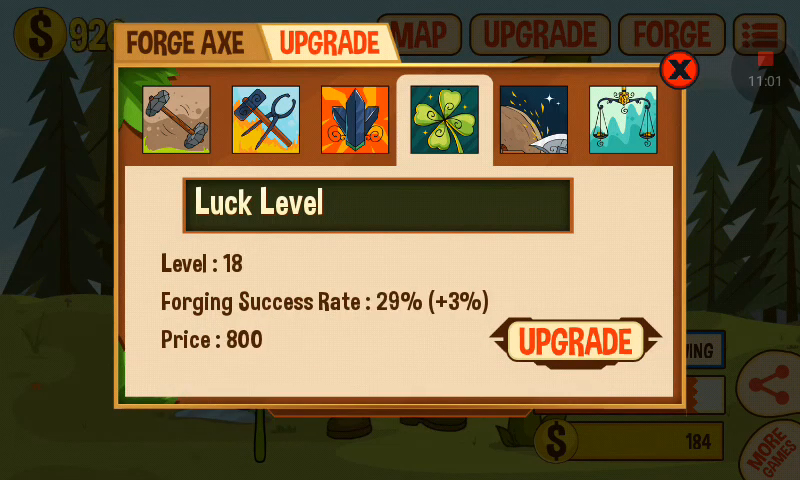
{"action": "left_click", "coordinate": [532, 120]}
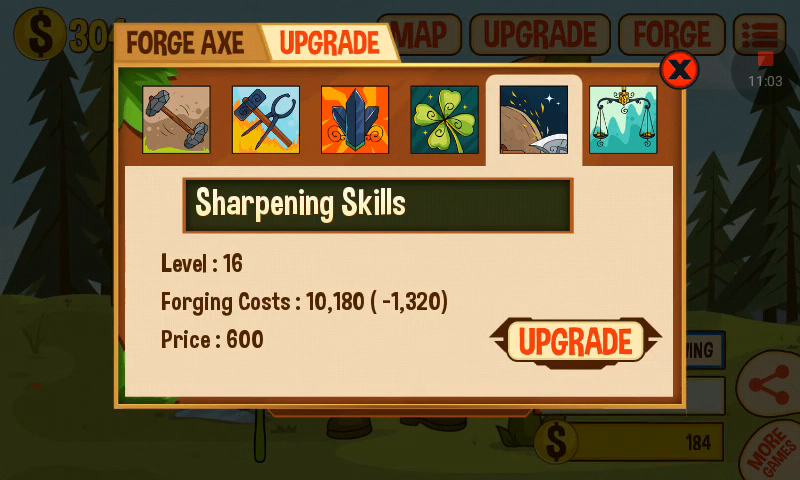
{"action": "left_click", "coordinate": [444, 123]}
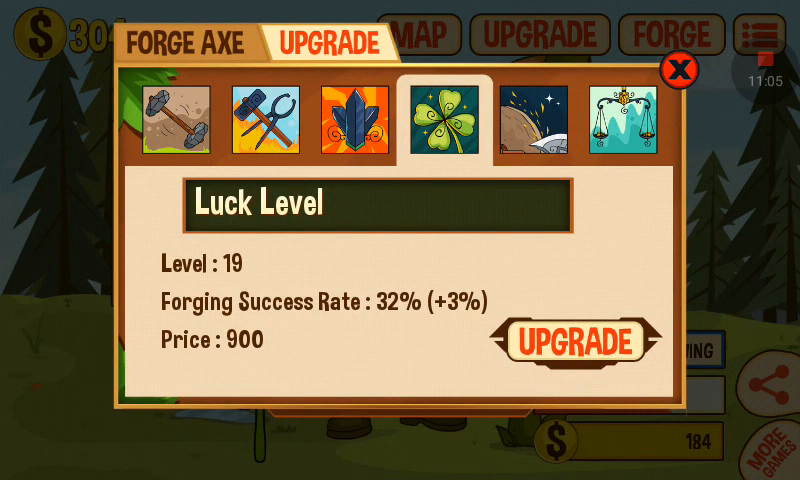
{"action": "left_click", "coordinate": [674, 72]}
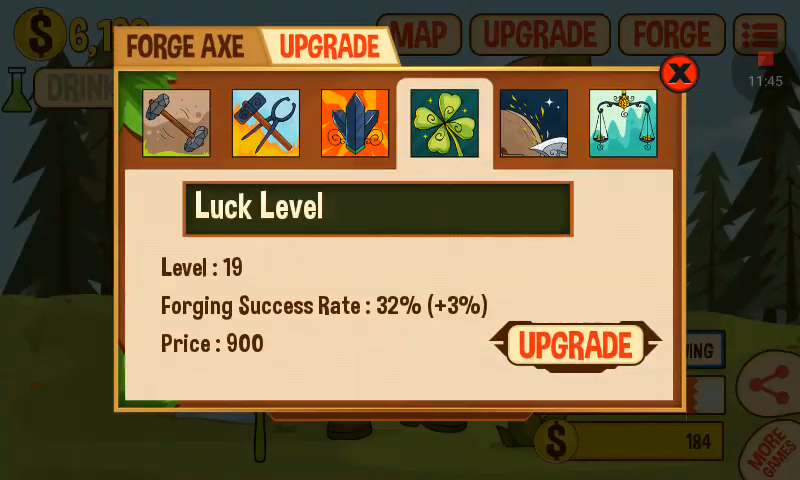
- Check Sharpening Skills, still at 16, and close the forge upgrades panel
{"action": "left_click", "coordinate": [528, 125]}
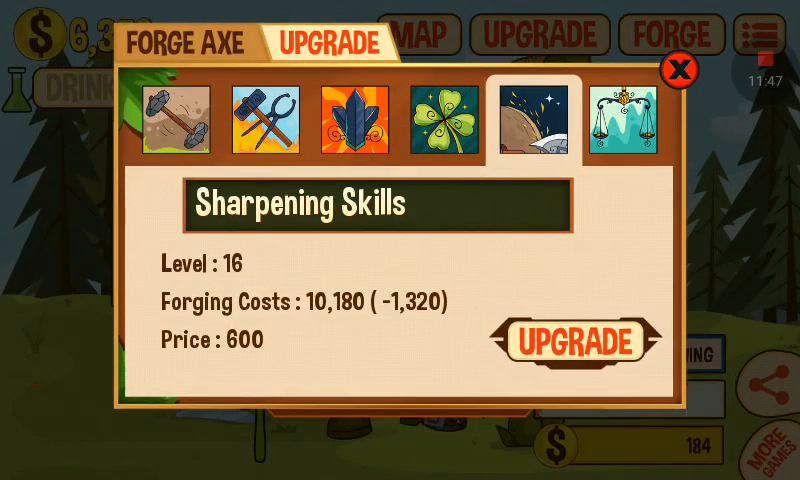
{"action": "left_click", "coordinate": [677, 67]}
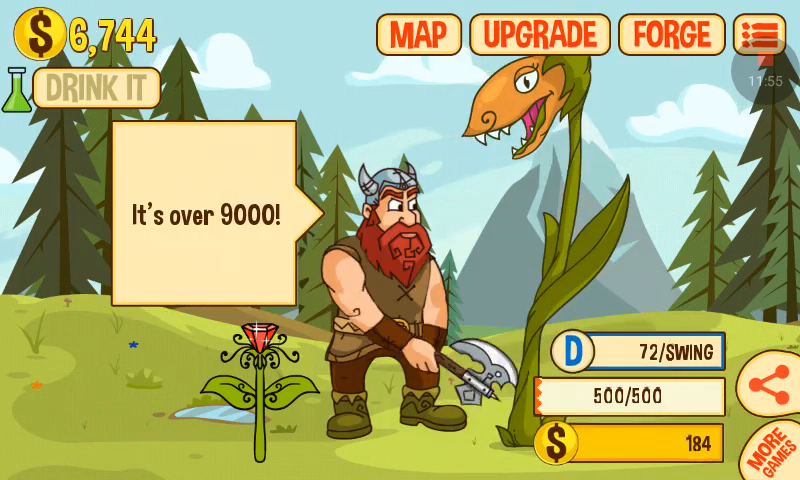
- Swing the axe at the carnivorous plant, bringing it to 140/500 health
{"action": "left_click", "coordinate": [400, 350]}
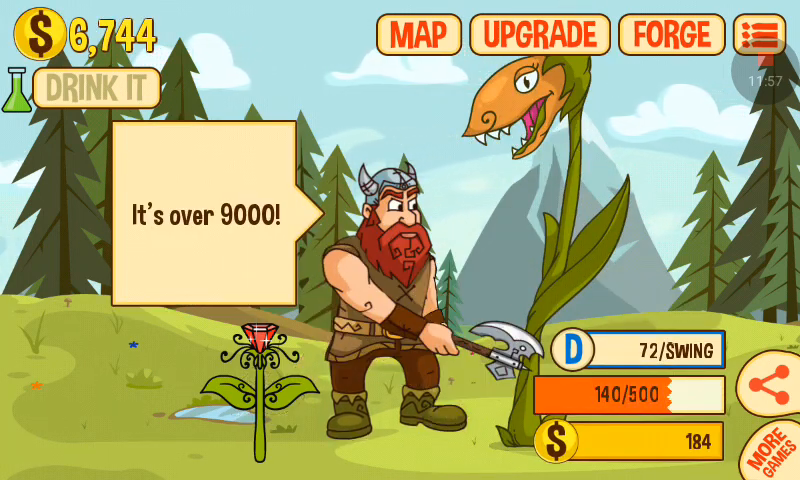